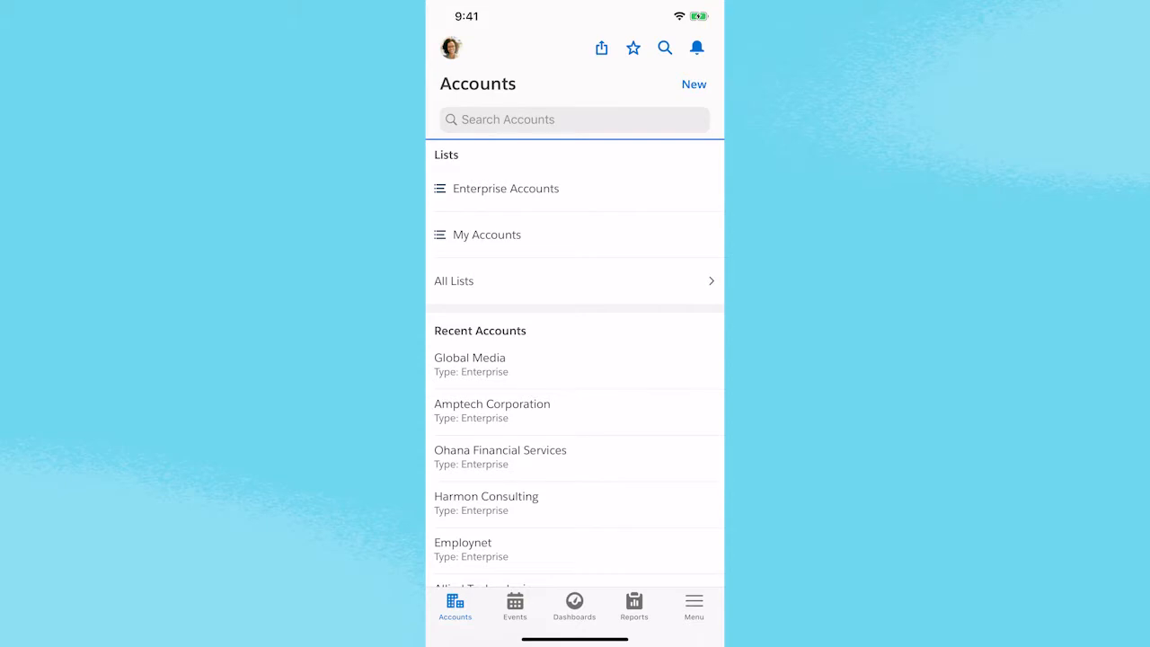
- Search the accounts for "advanced" to surface Advanced Communications
{"action": "left_click", "coordinate": [575, 119]}
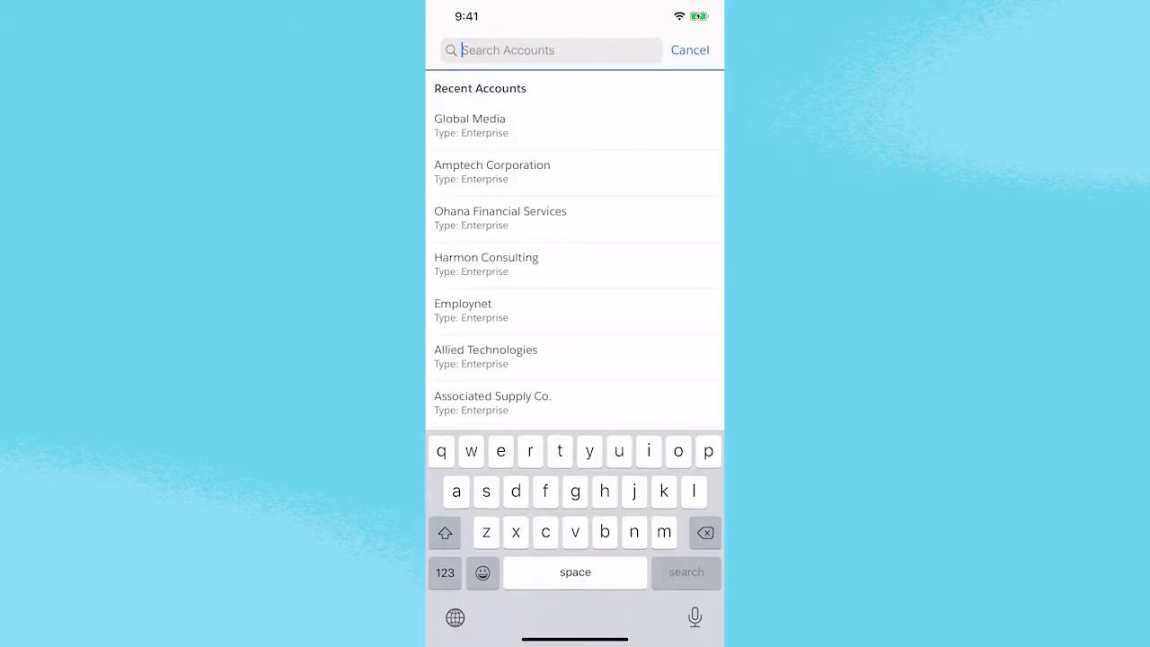
{"action": "type", "text": "adva"}
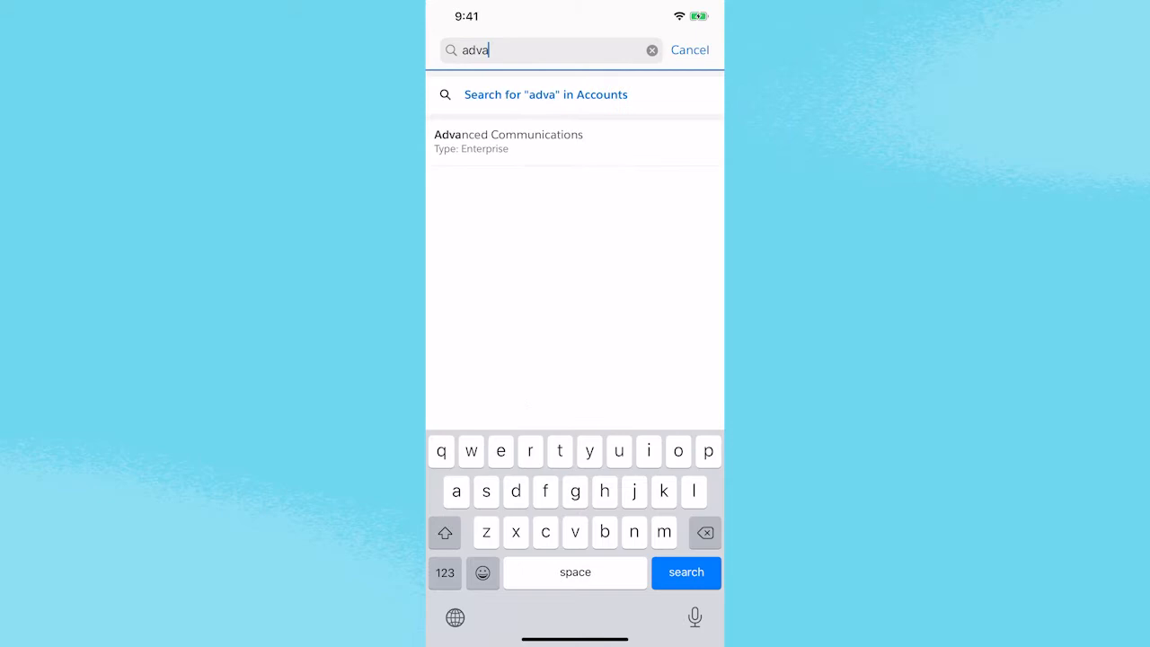
{"action": "type", "text": "nced"}
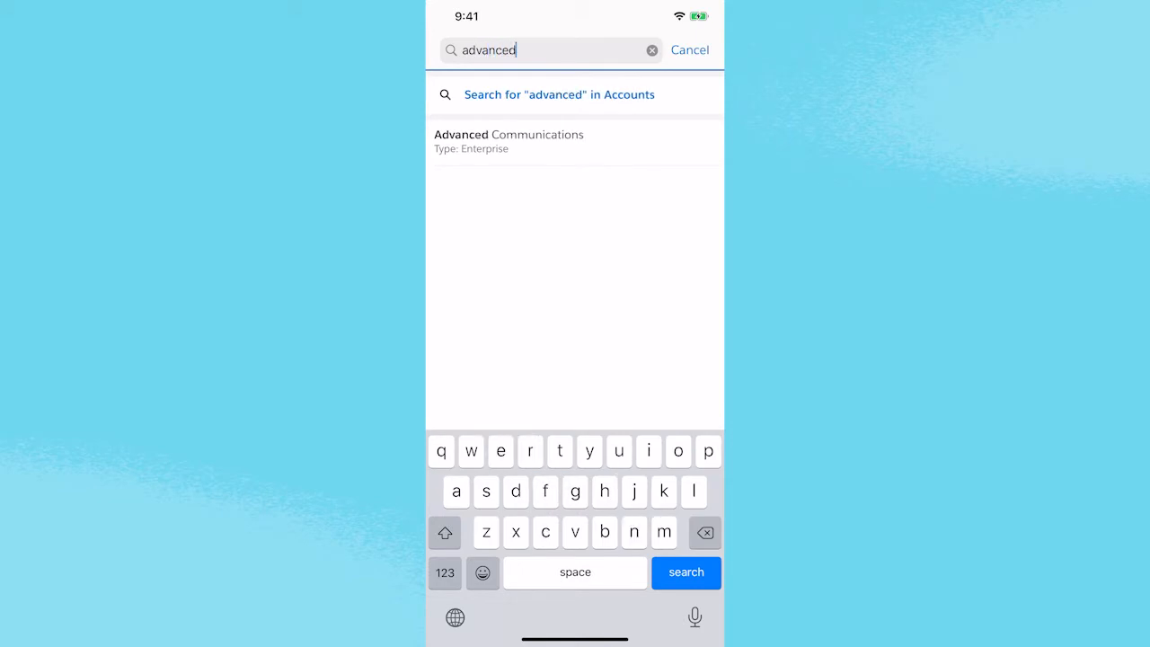
- Review Advanced Communications' Recent Activity cover sheet of upcoming tasks, then move on to Reports
{"action": "left_click", "coordinate": [508, 141]}
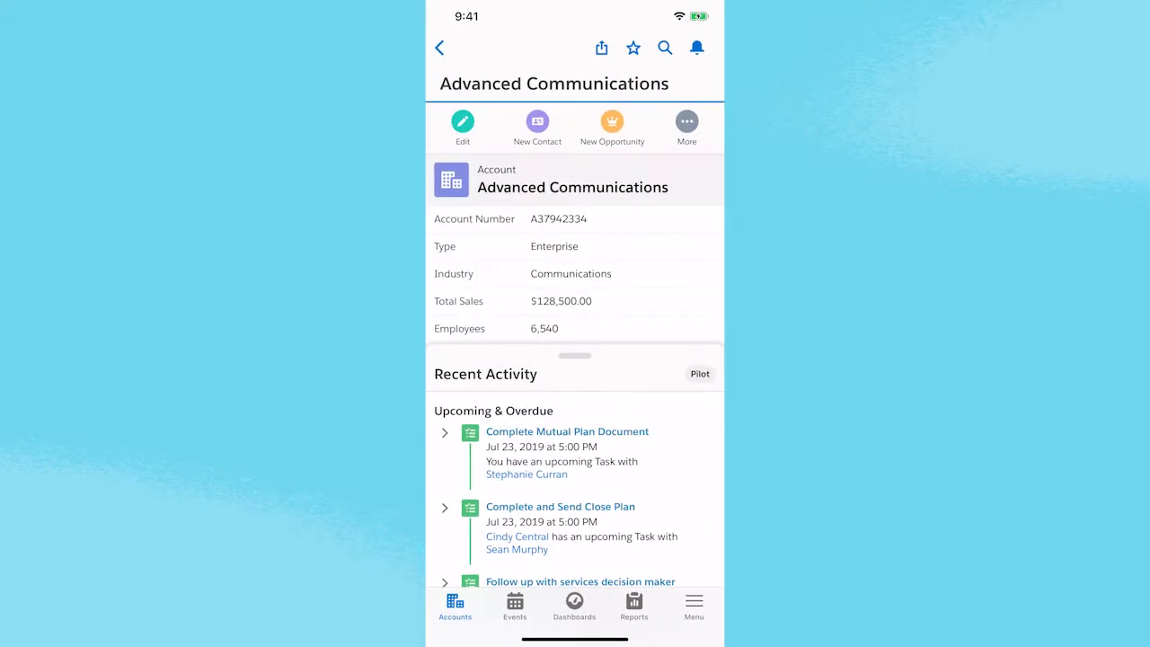
{"action": "scroll", "scroll_direction": "down", "scroll_amount": 3}
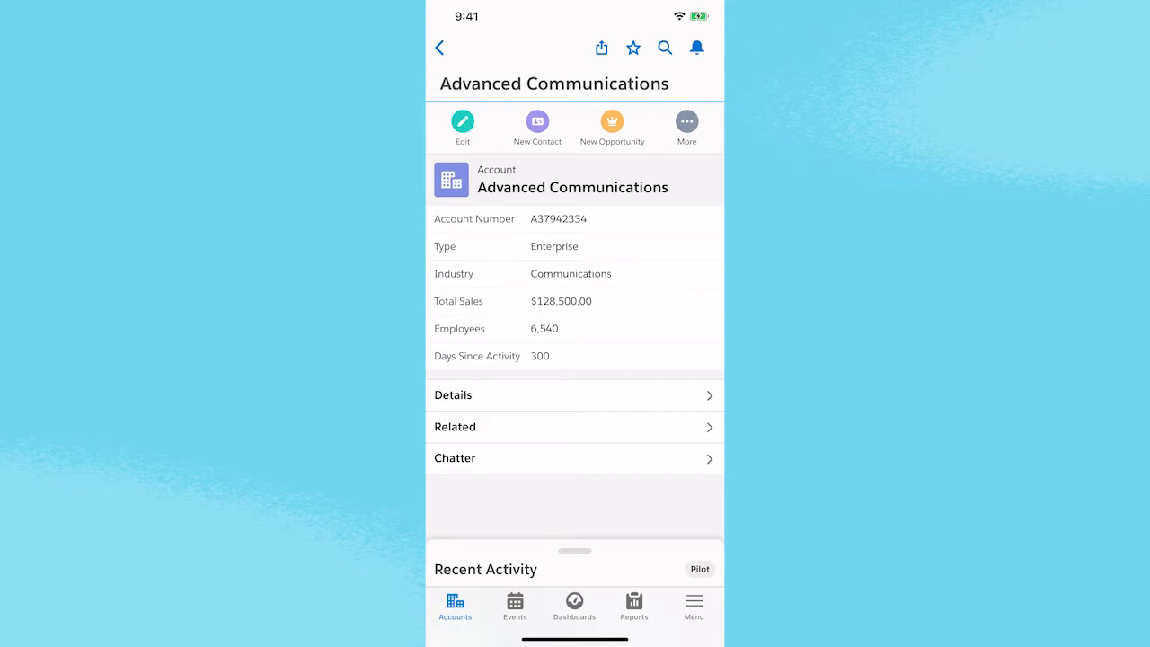
{"action": "left_click", "coordinate": [632, 607]}
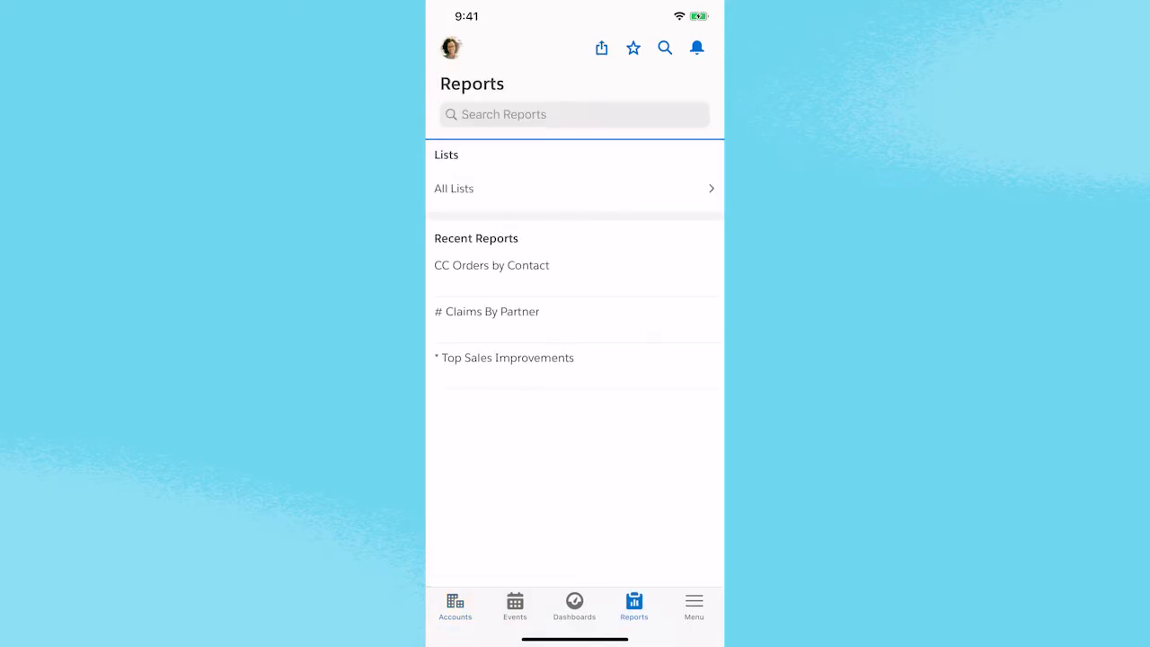
- Open the CC Orders by Contact report showing $3,275,084.26 across 108 records
{"action": "left_click", "coordinate": [493, 266]}
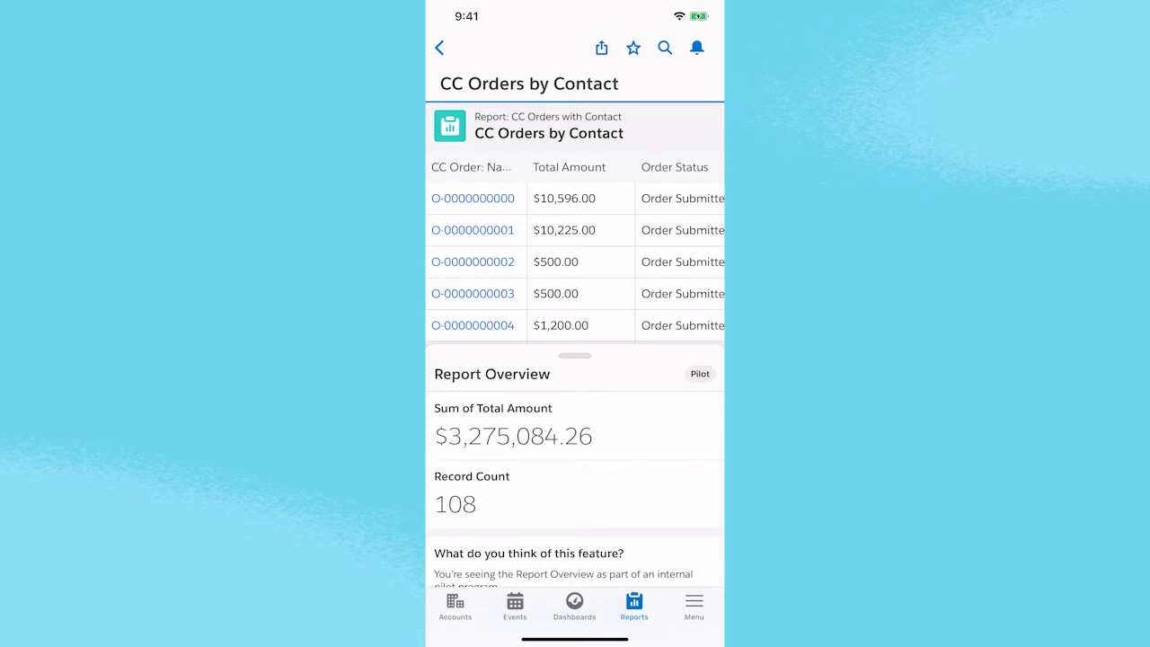
- Leave the Report Overview totals for the June 2020 Events calendar
{"action": "left_click", "coordinate": [513, 607]}
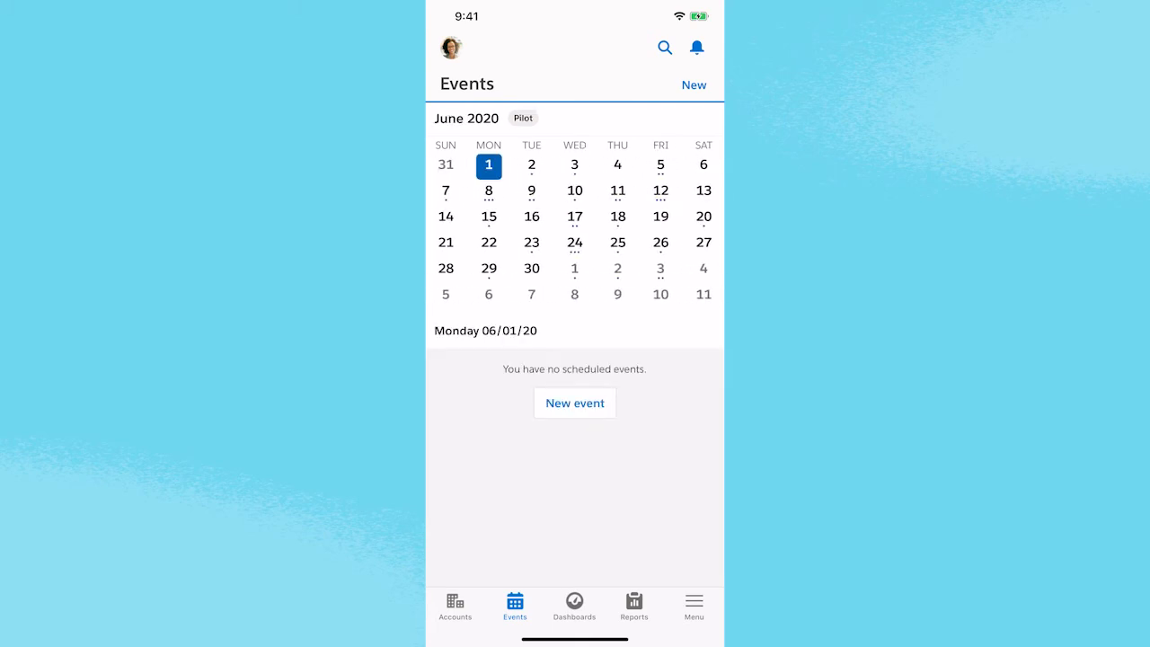
- Show Friday 06/12/20's events and open the Lunch Pickup address, 4901 Telegraph Ave, in Maps
{"action": "left_click", "coordinate": [661, 191]}
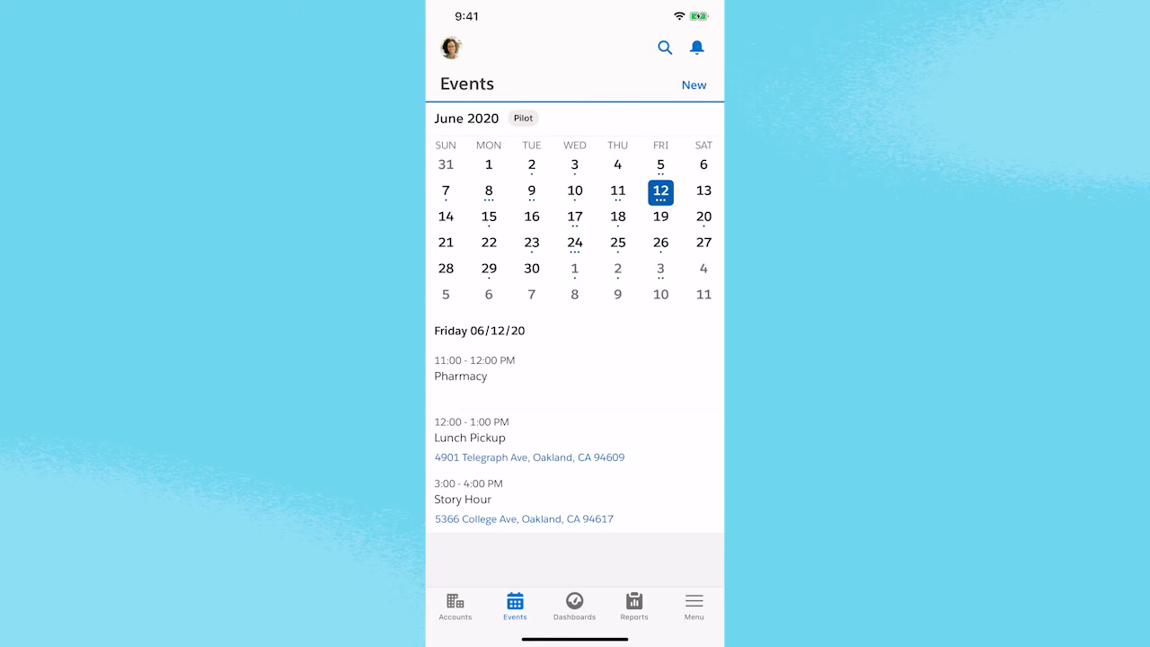
{"action": "left_click", "coordinate": [528, 458]}
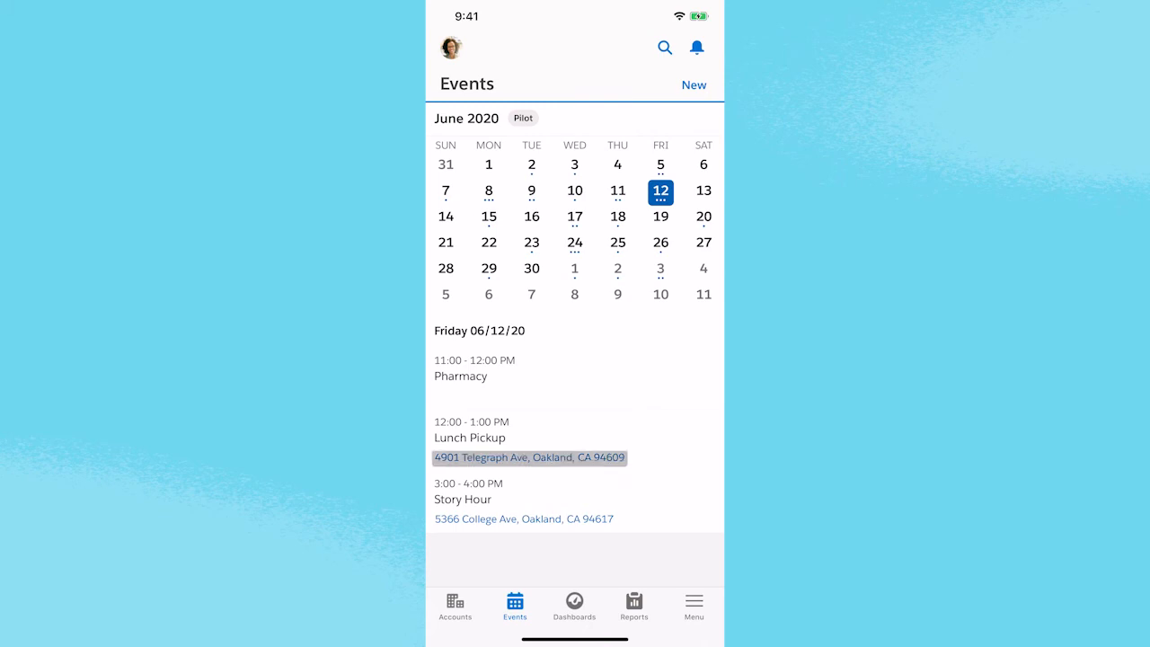
{"action": "left_click", "coordinate": [528, 458]}
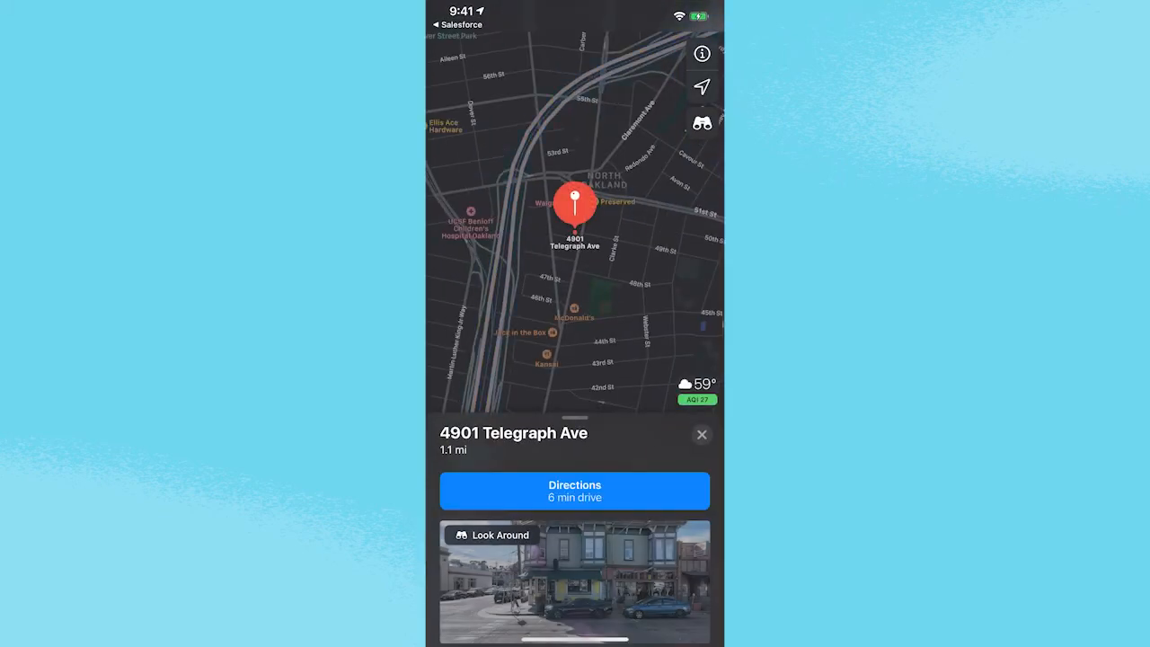